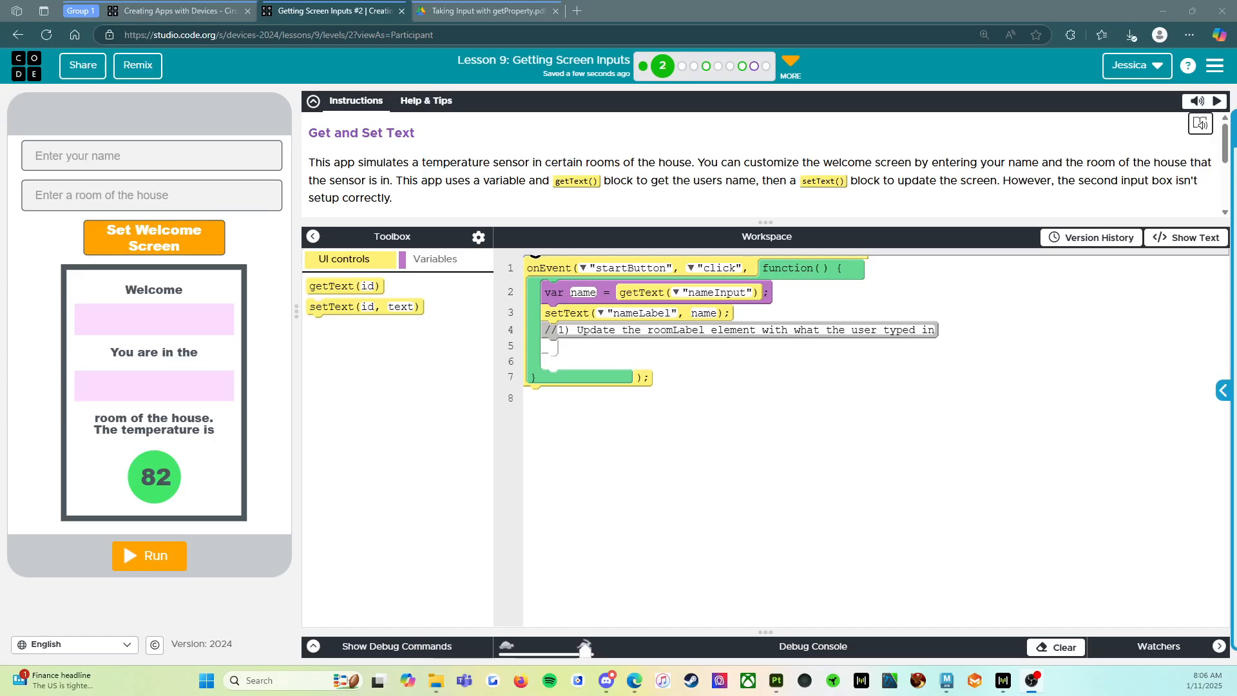
mouse_move(576, 201)
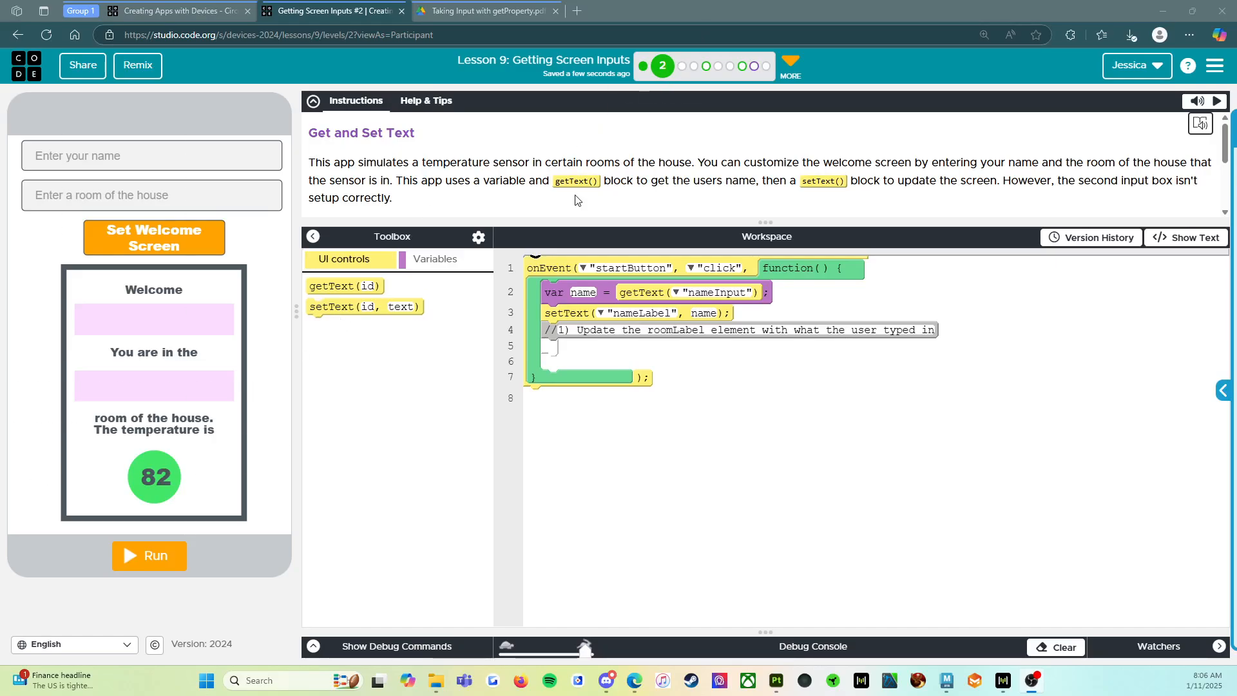
mouse_move(343, 147)
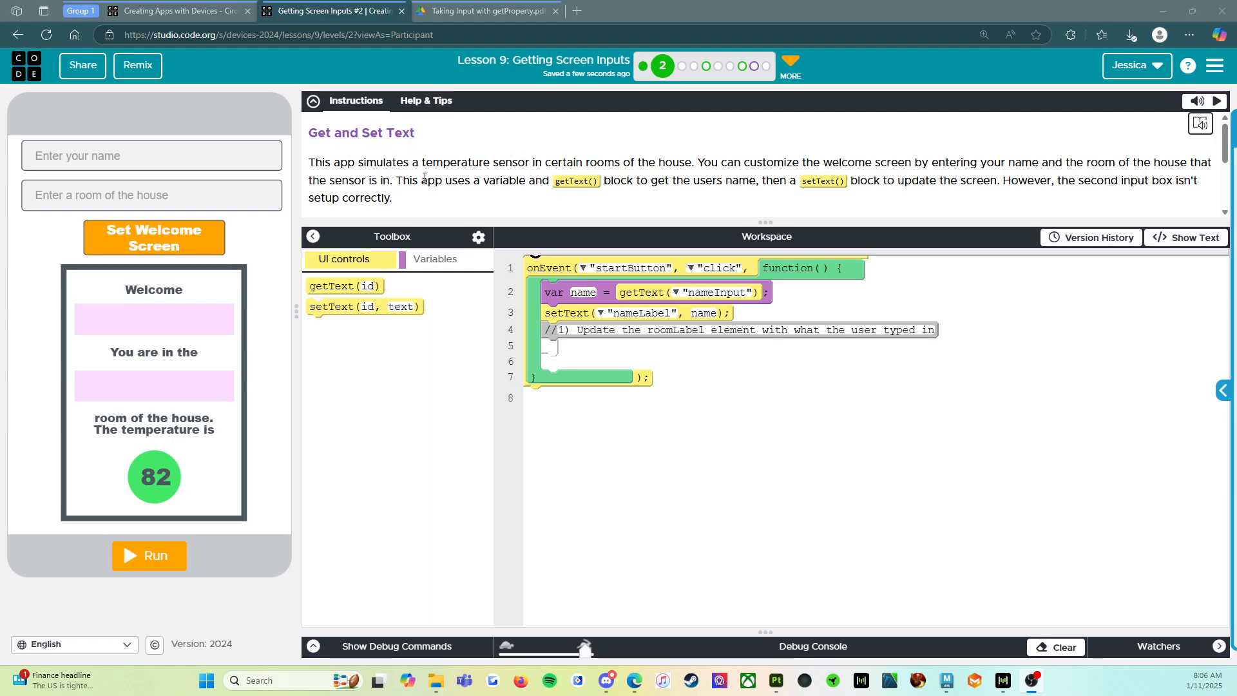
mouse_move(695, 199)
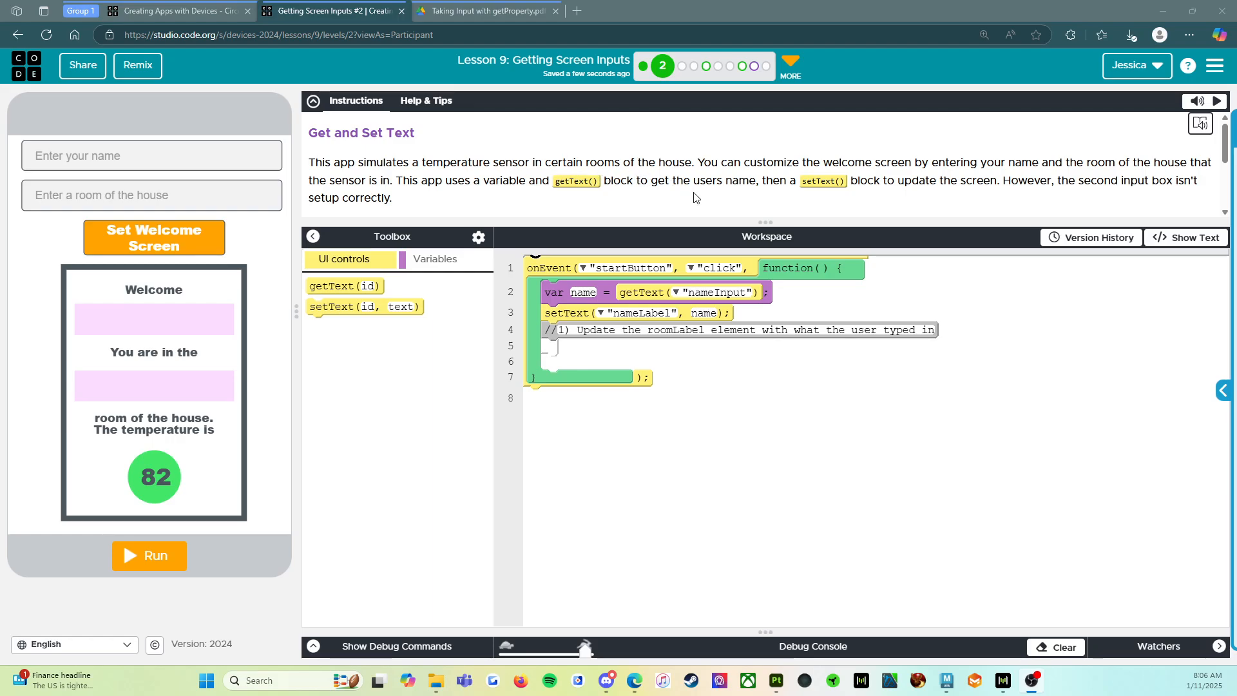
mouse_move(943, 198)
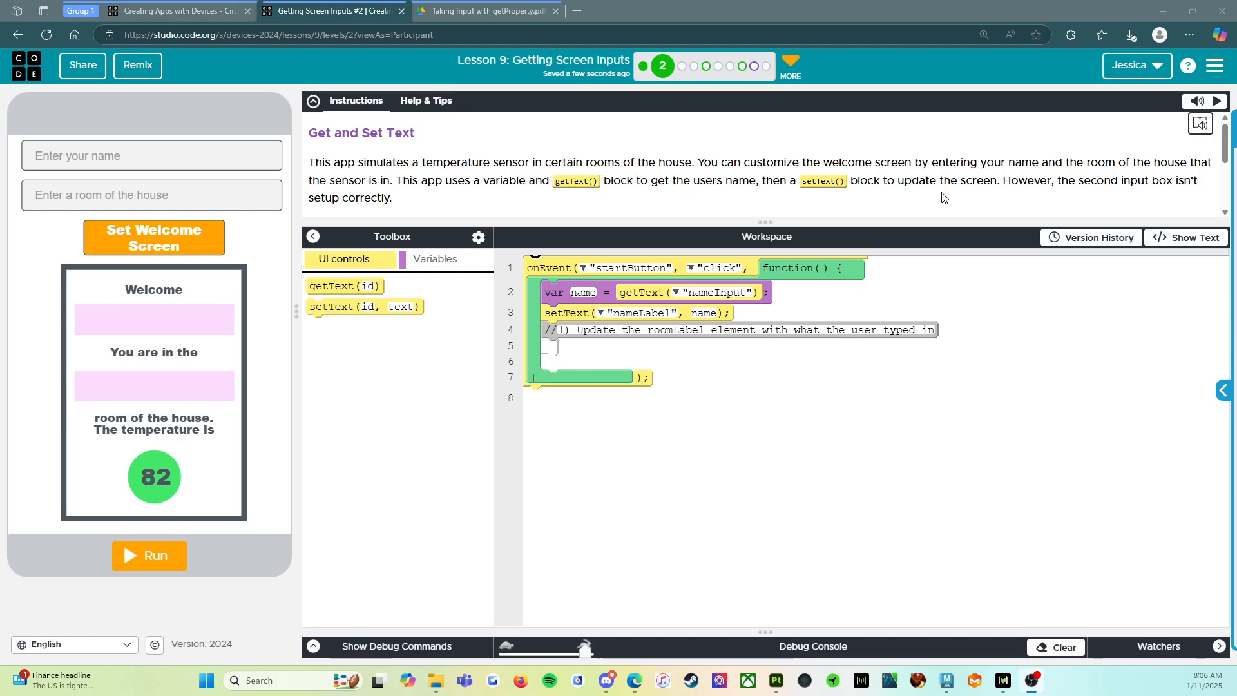
mouse_move(1210, 193)
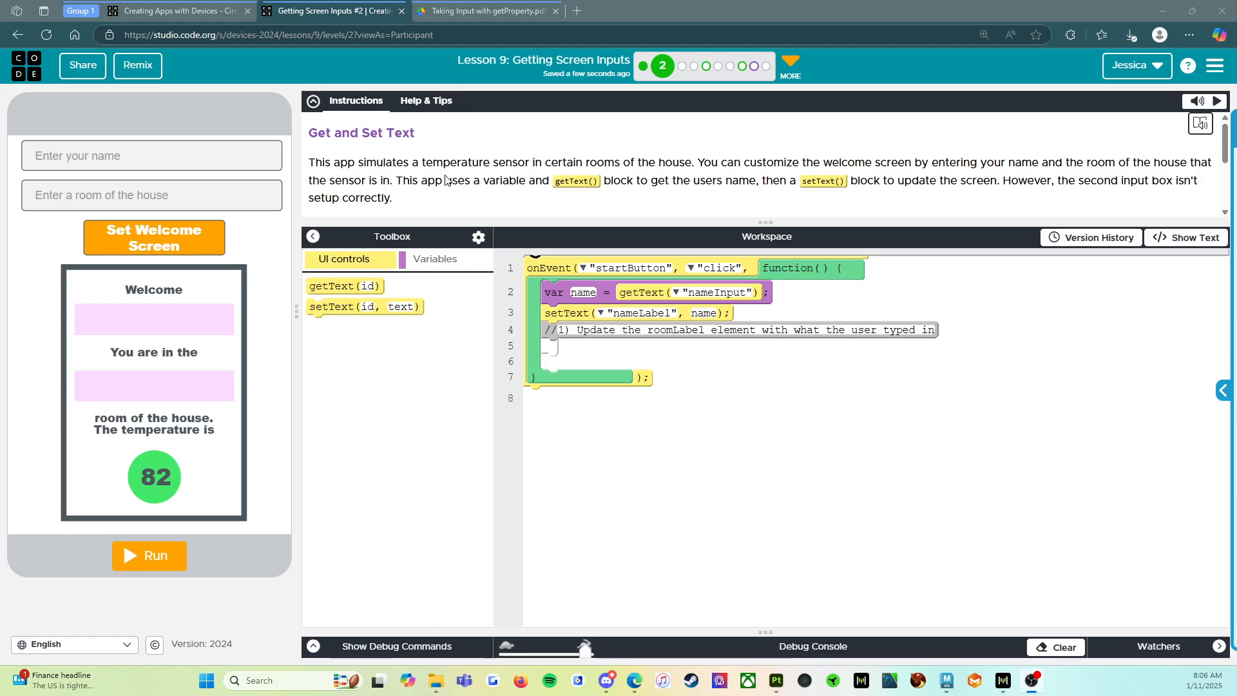
mouse_move(460, 185)
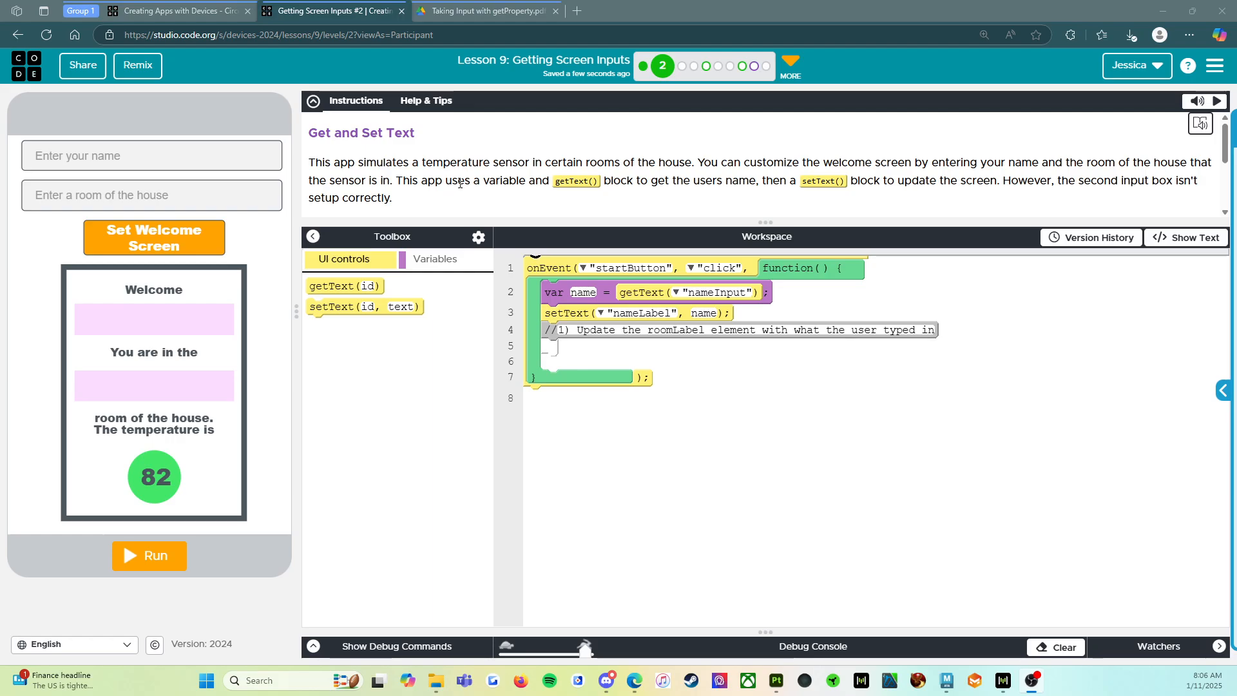
mouse_move(763, 203)
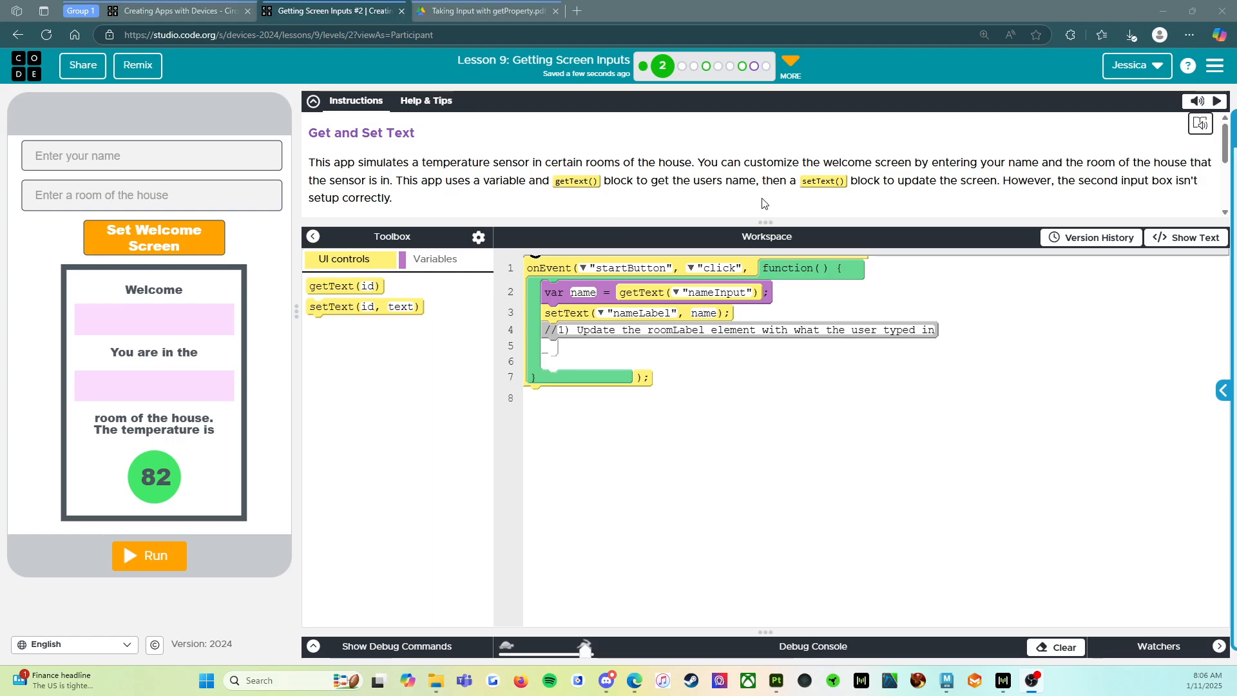
mouse_move(997, 197)
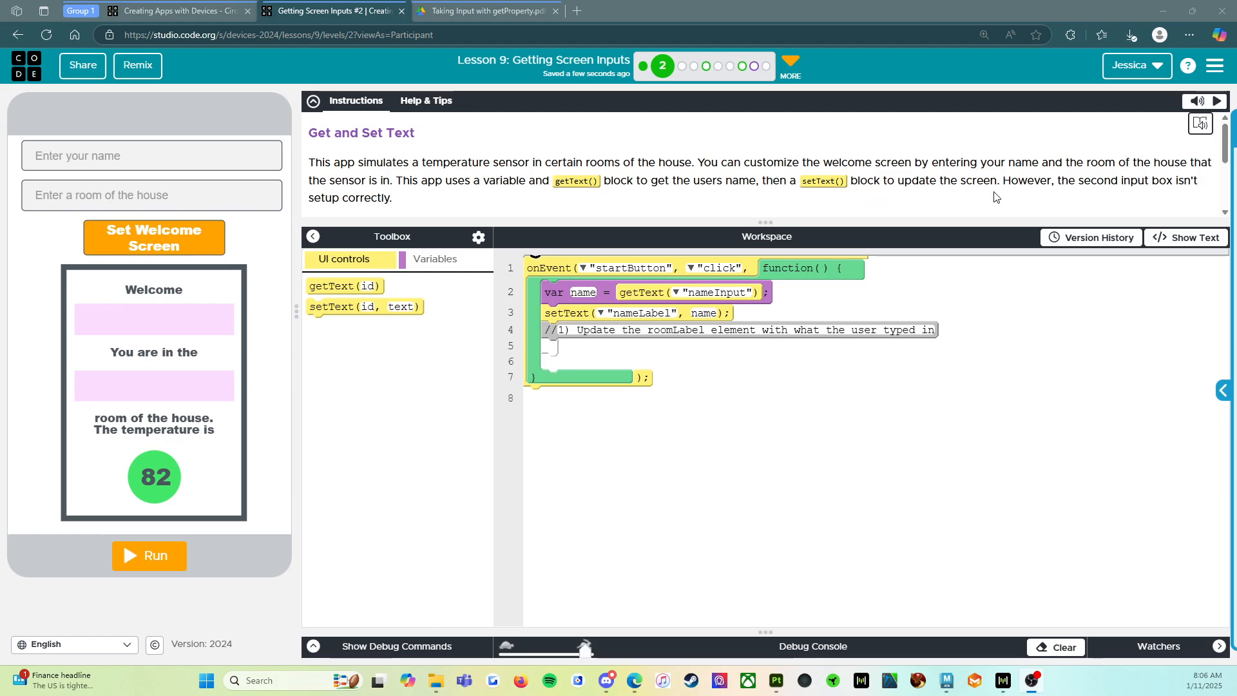
mouse_move(1133, 192)
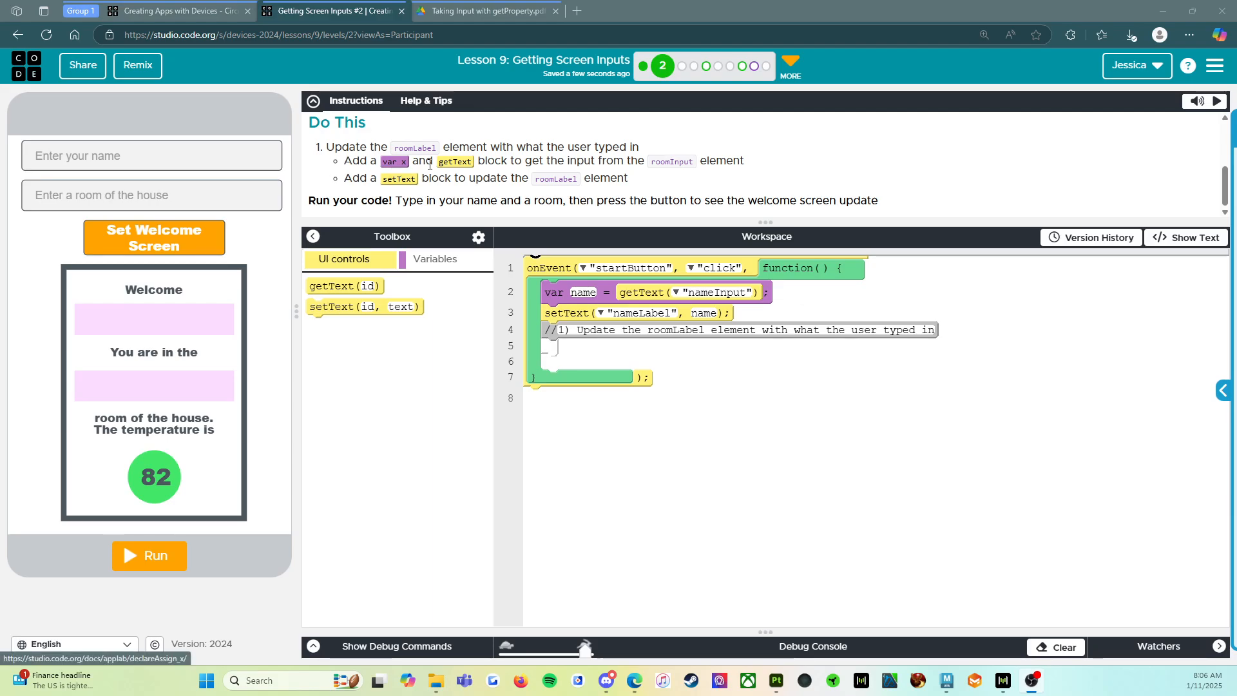
mouse_move(632, 169)
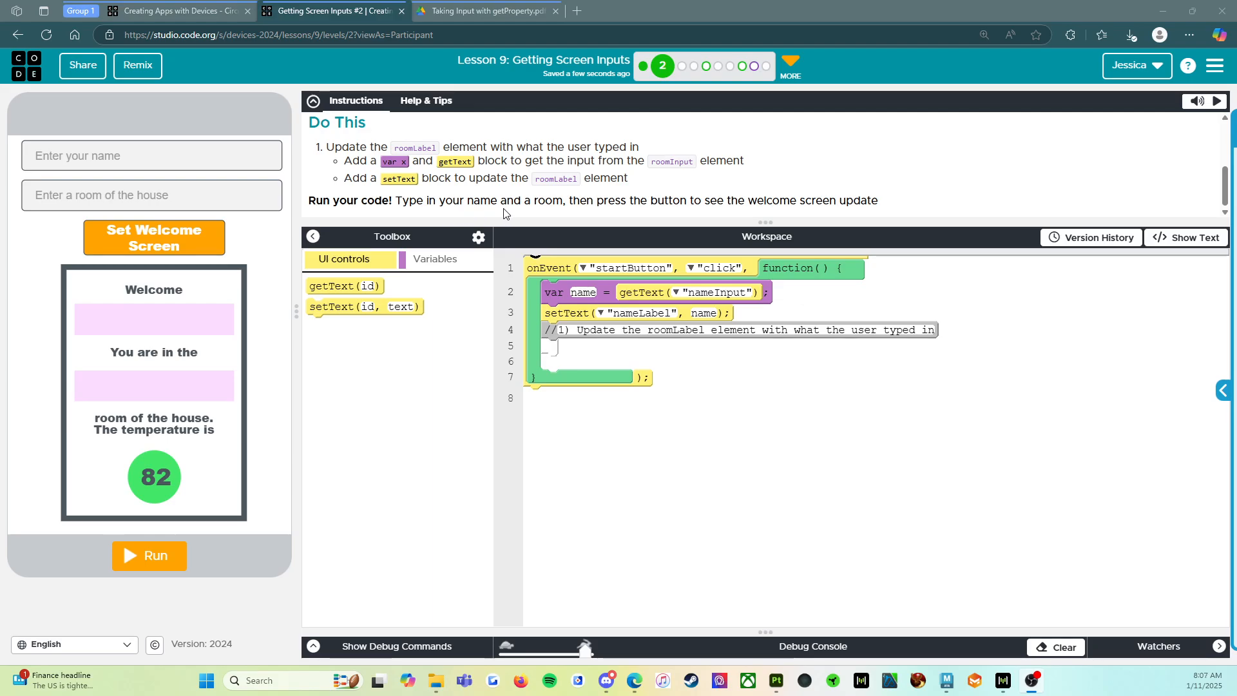
mouse_move(735, 212)
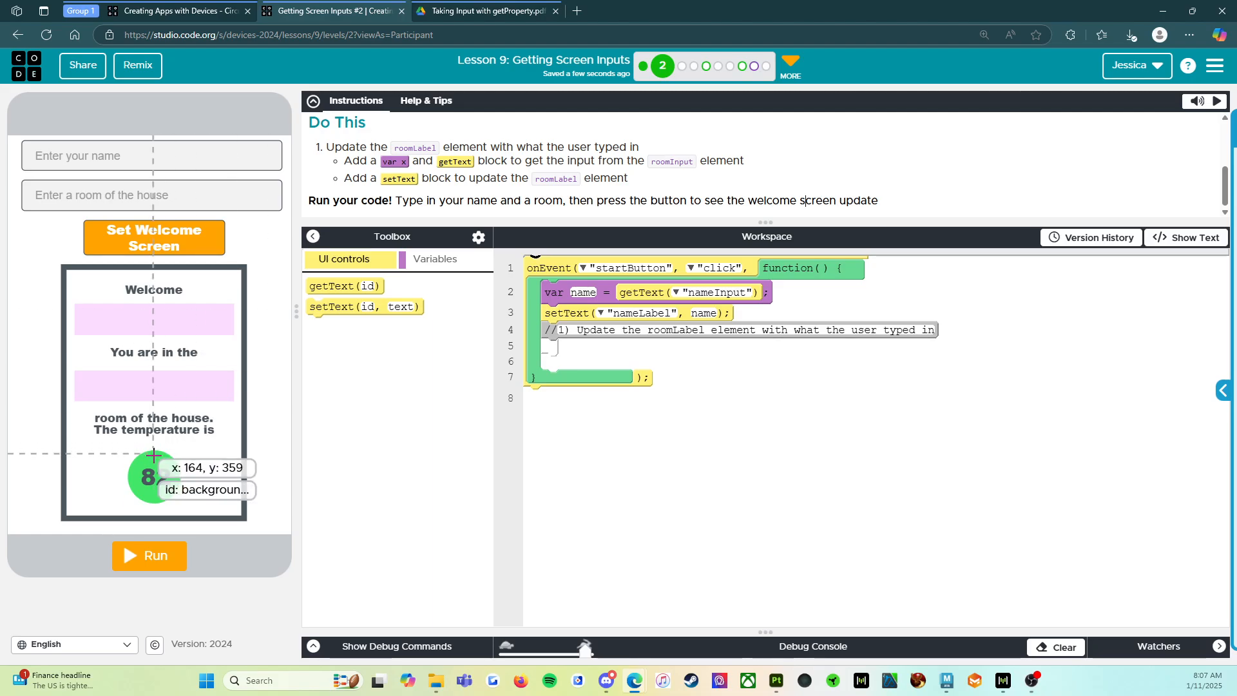
Run the app, enter 'Ms. Nunes' and 'Offic', and submit them to the welcome screen.
left_click(148, 556)
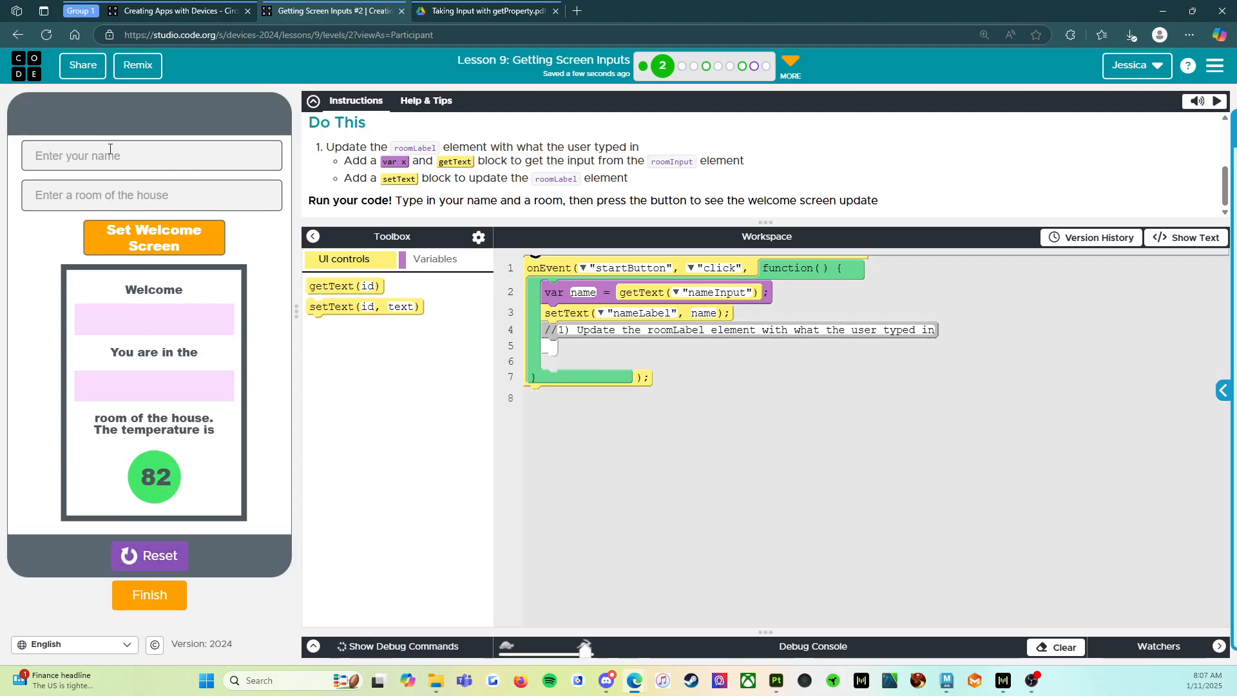
type("Ms. Nunes")
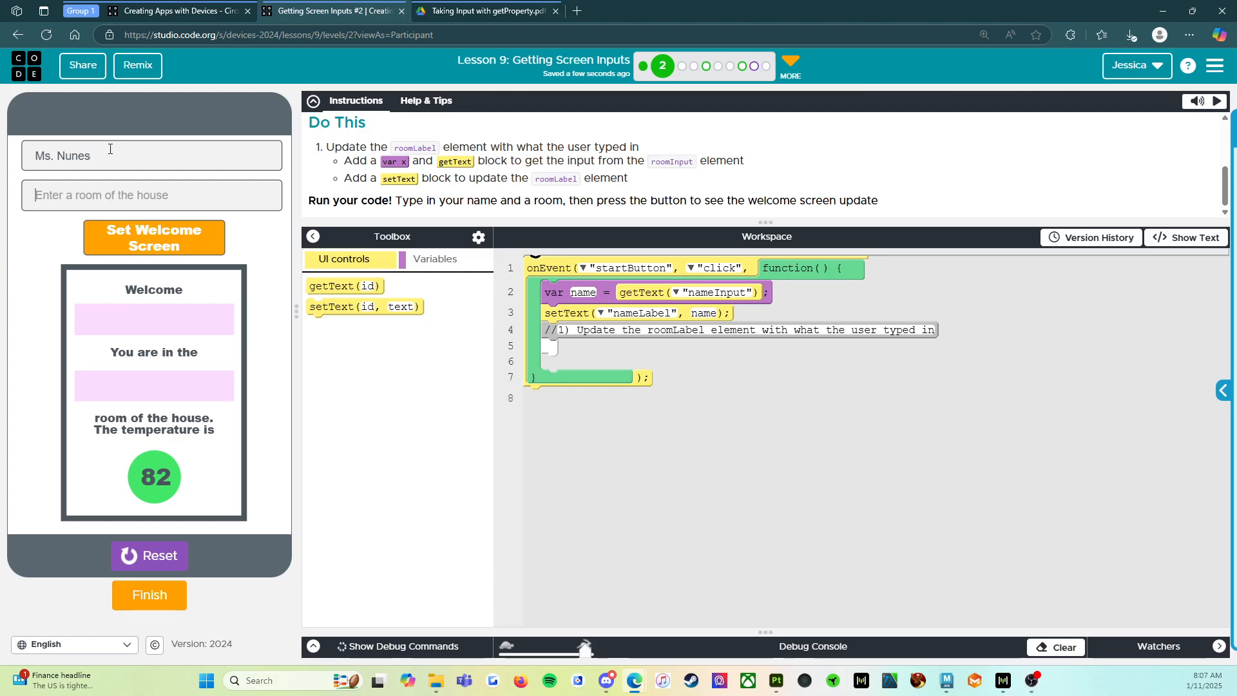
type("Offic")
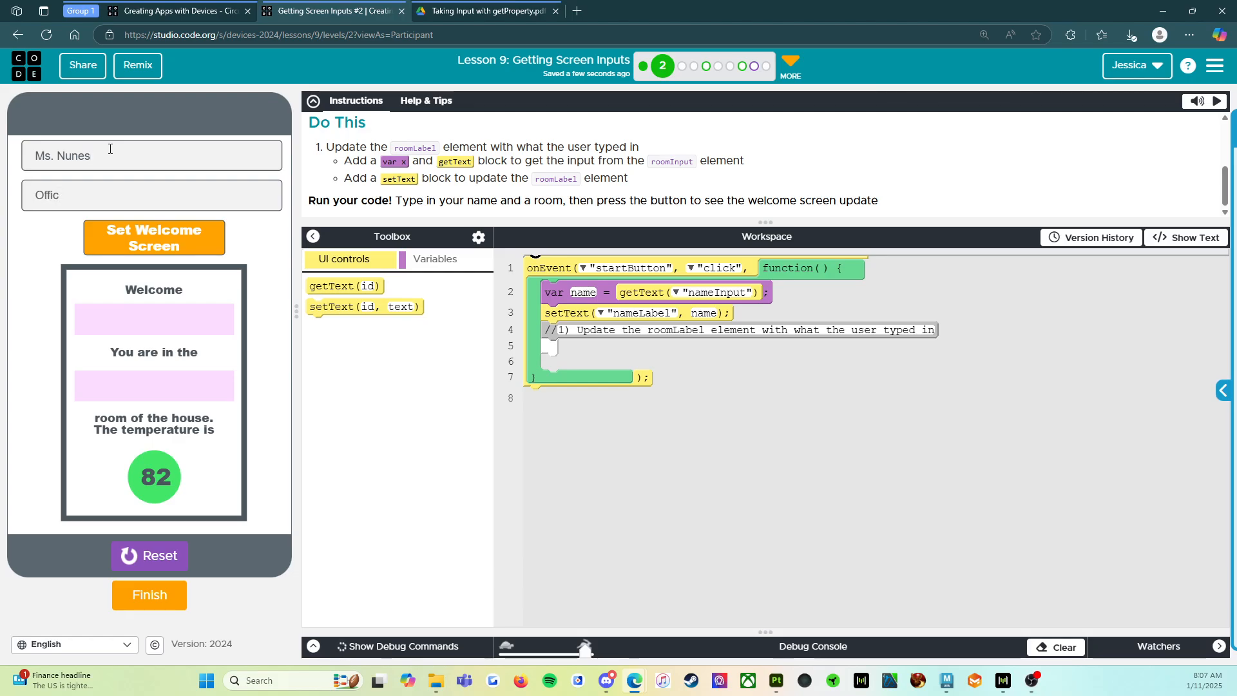
left_click(154, 238)
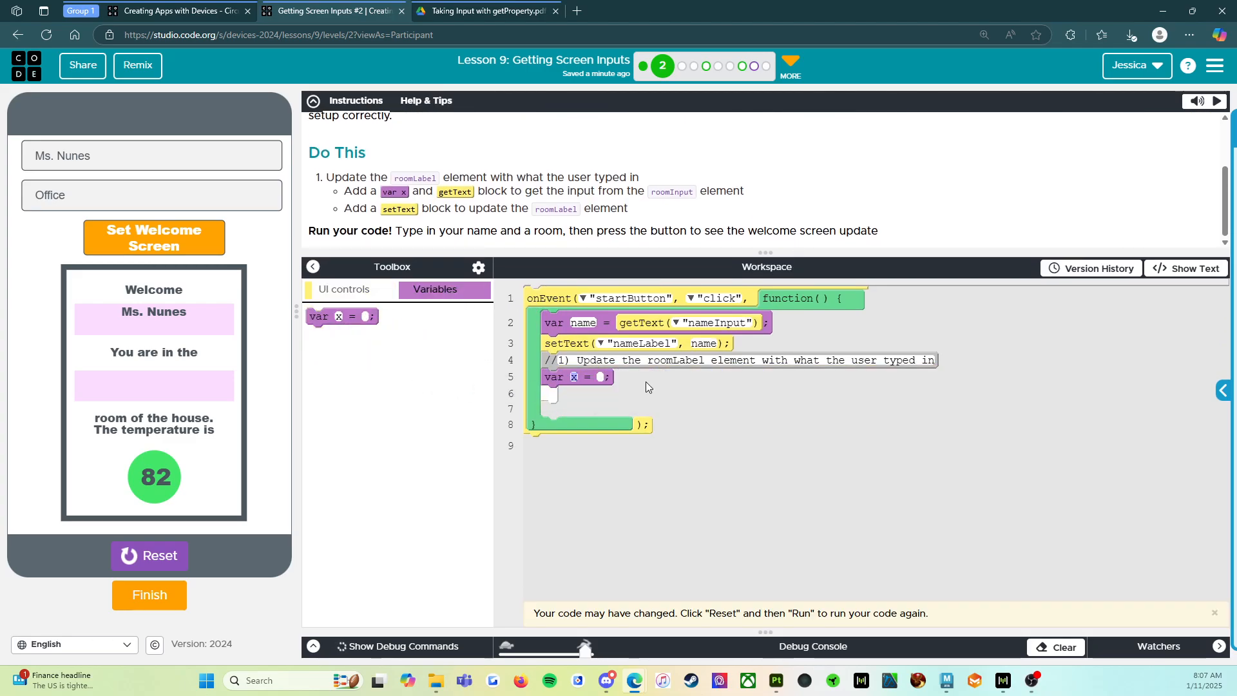
Name the variable room, assign it a getText block, and stop the running app.
type("room")
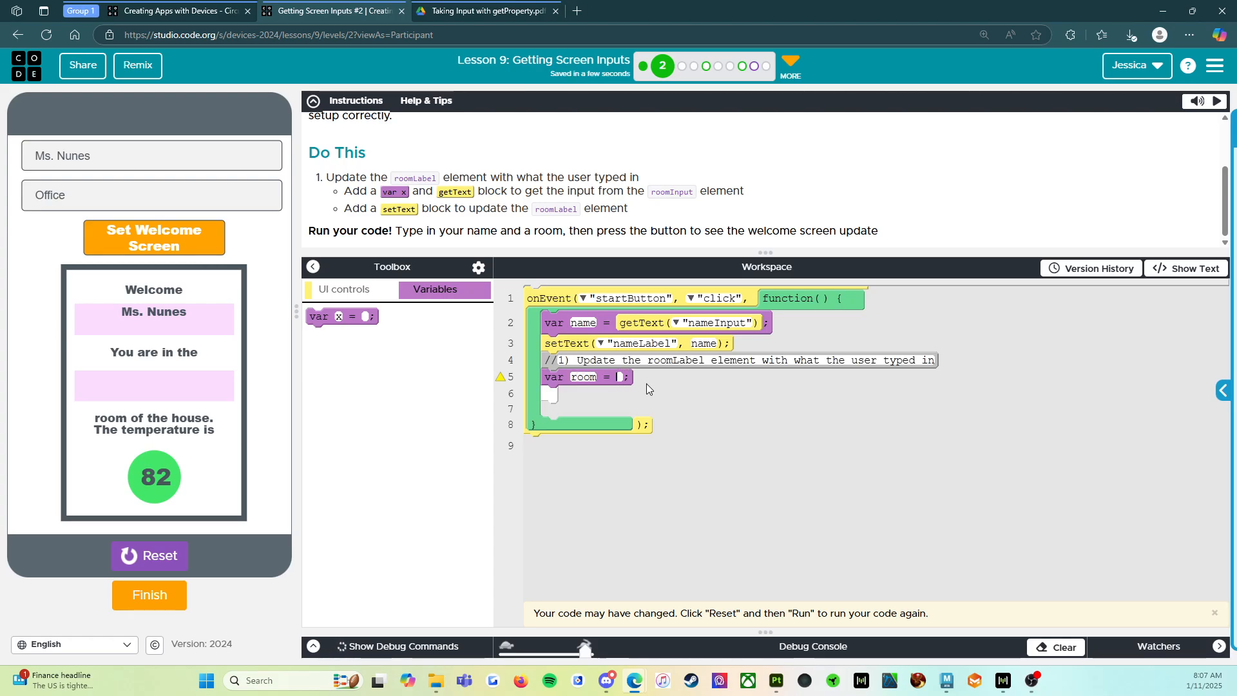
left_click(343, 289)
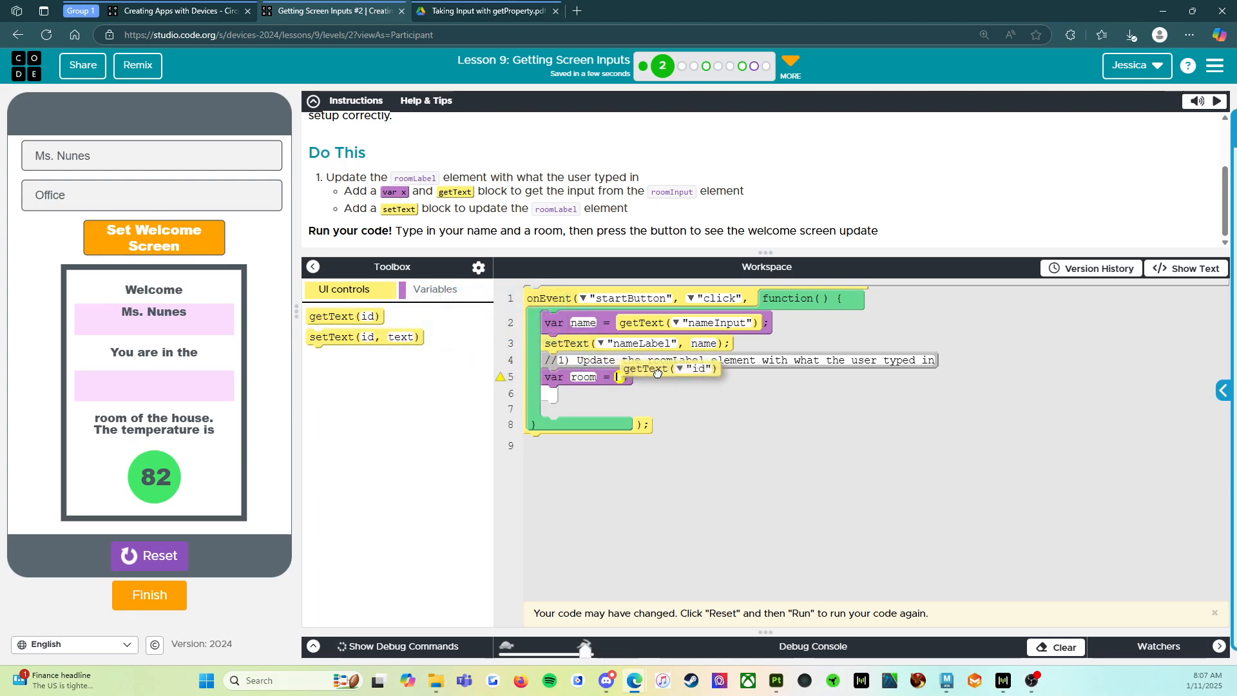
left_click(680, 380)
type("nameInput")
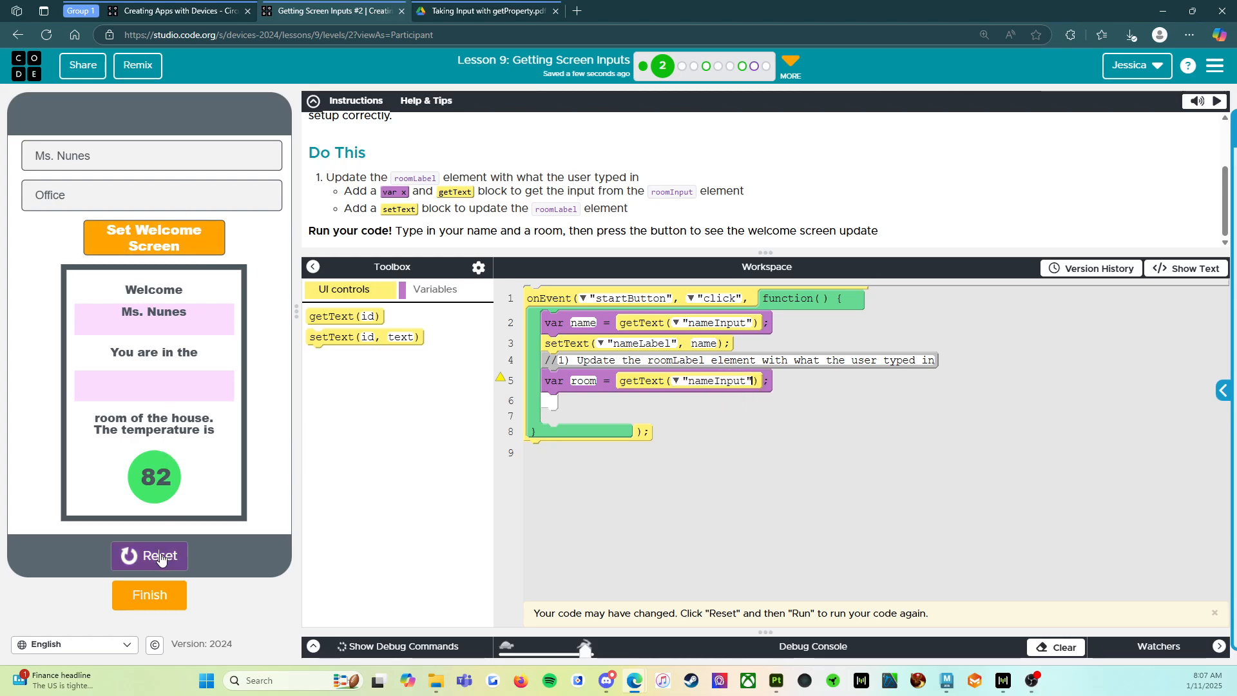
left_click(149, 555)
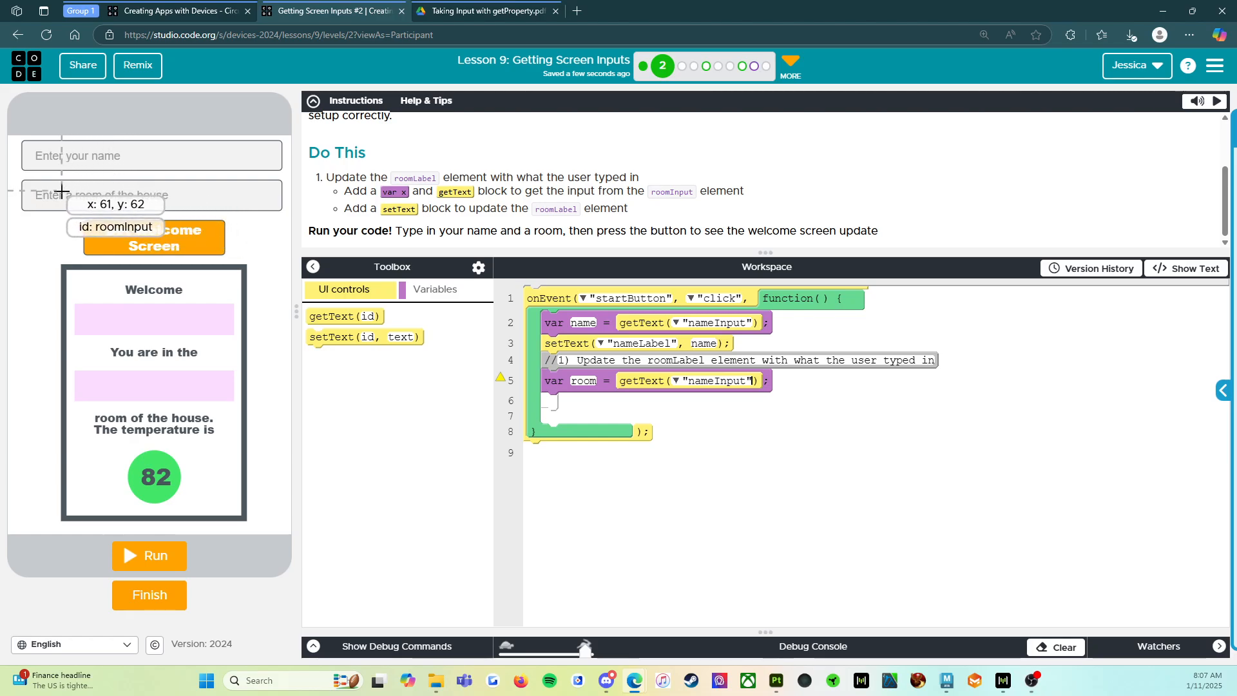
mouse_move(470, 430)
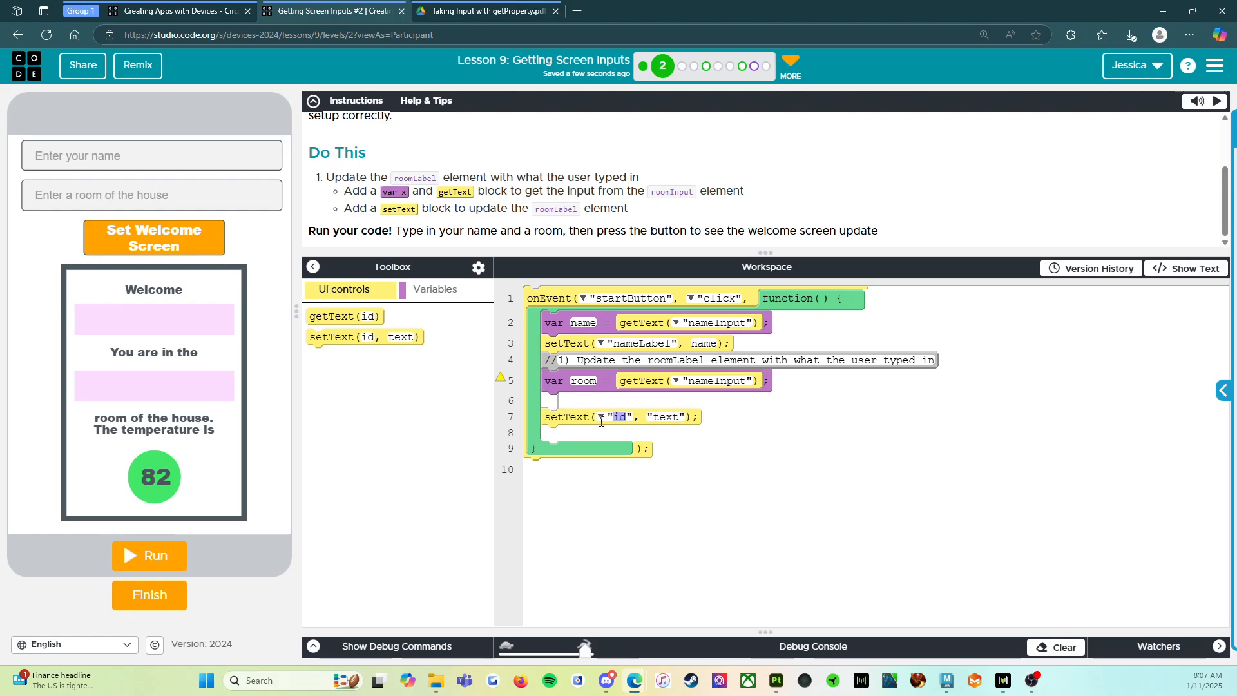
Target roomLabel in the setText block and set its text to room.
left_click(604, 417)
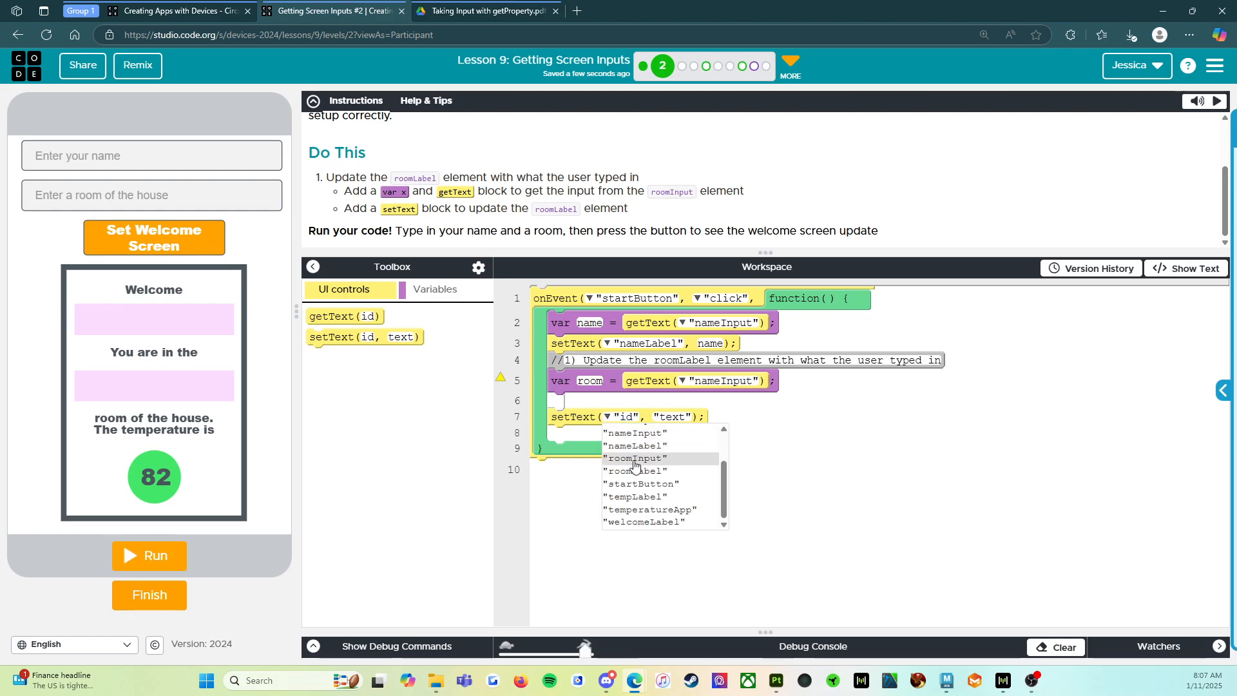
left_click(635, 445)
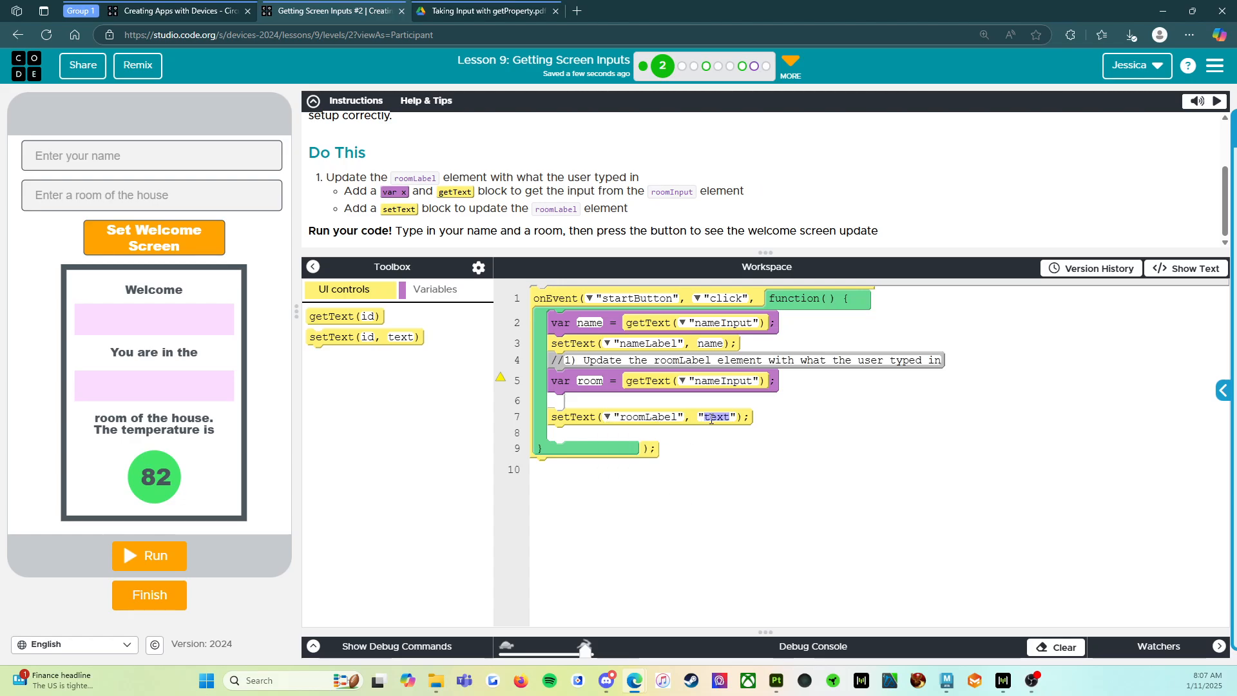
type("room")
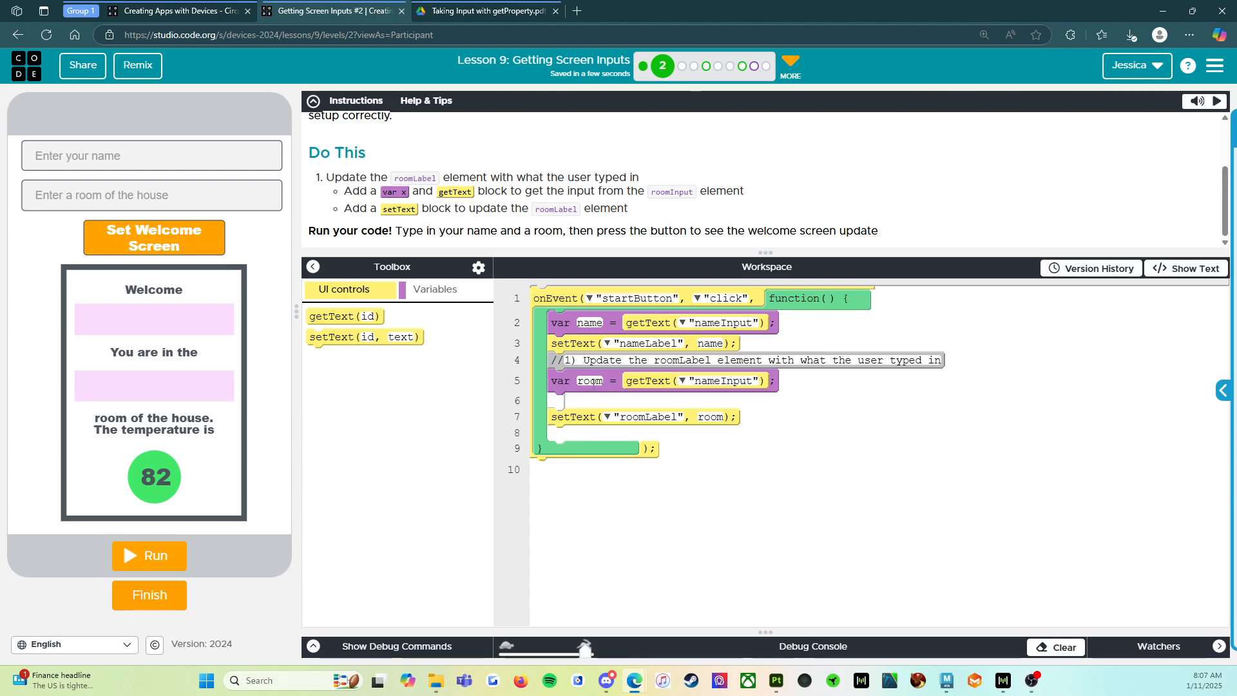
Rerun the app and enter 'M' and 'Offic' as test name and room.
left_click(149, 556)
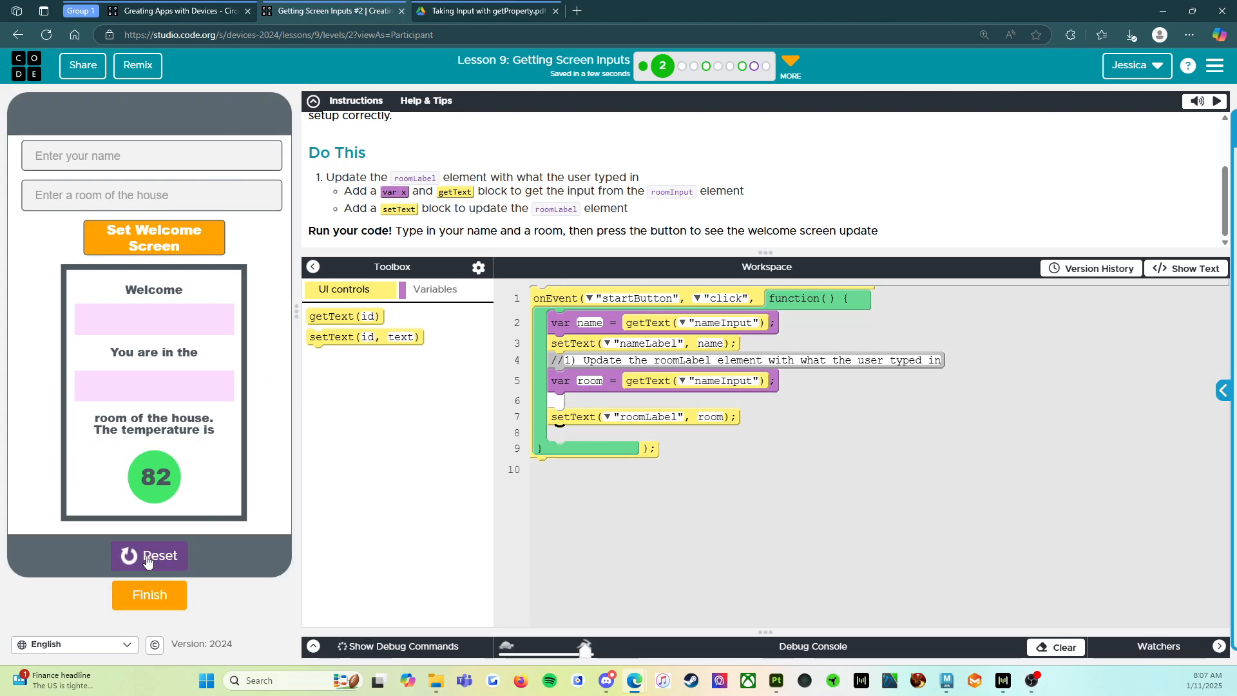
type("M")
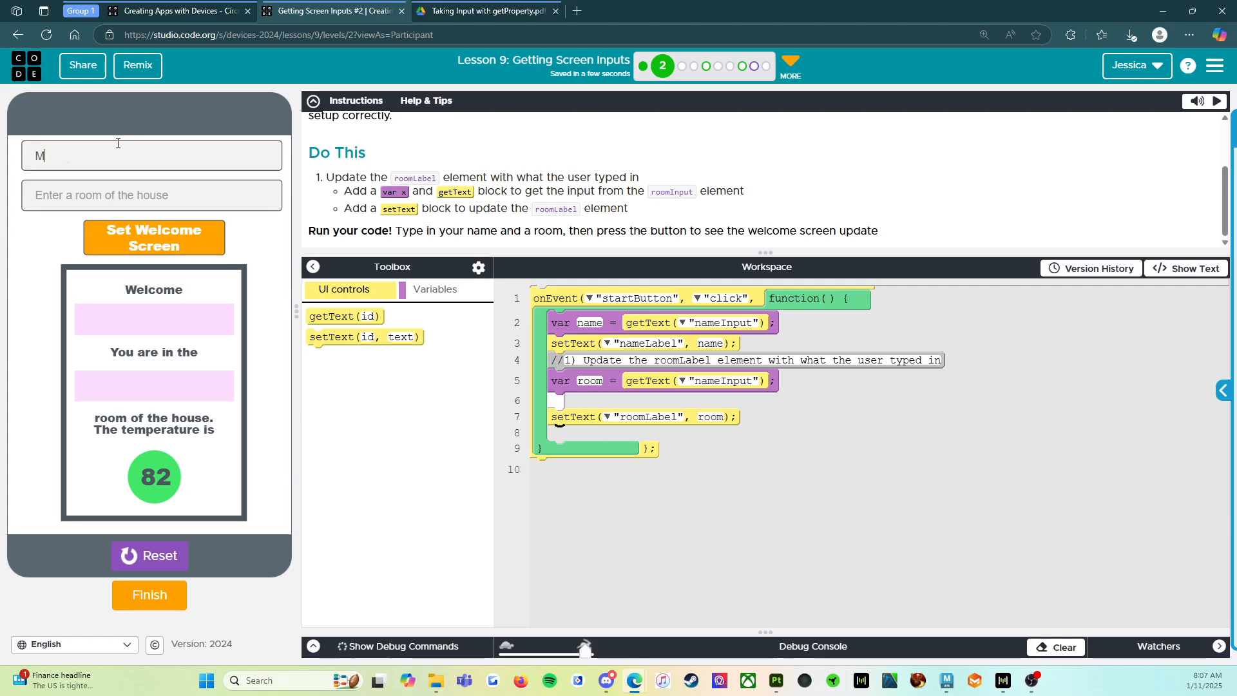
type("Office")
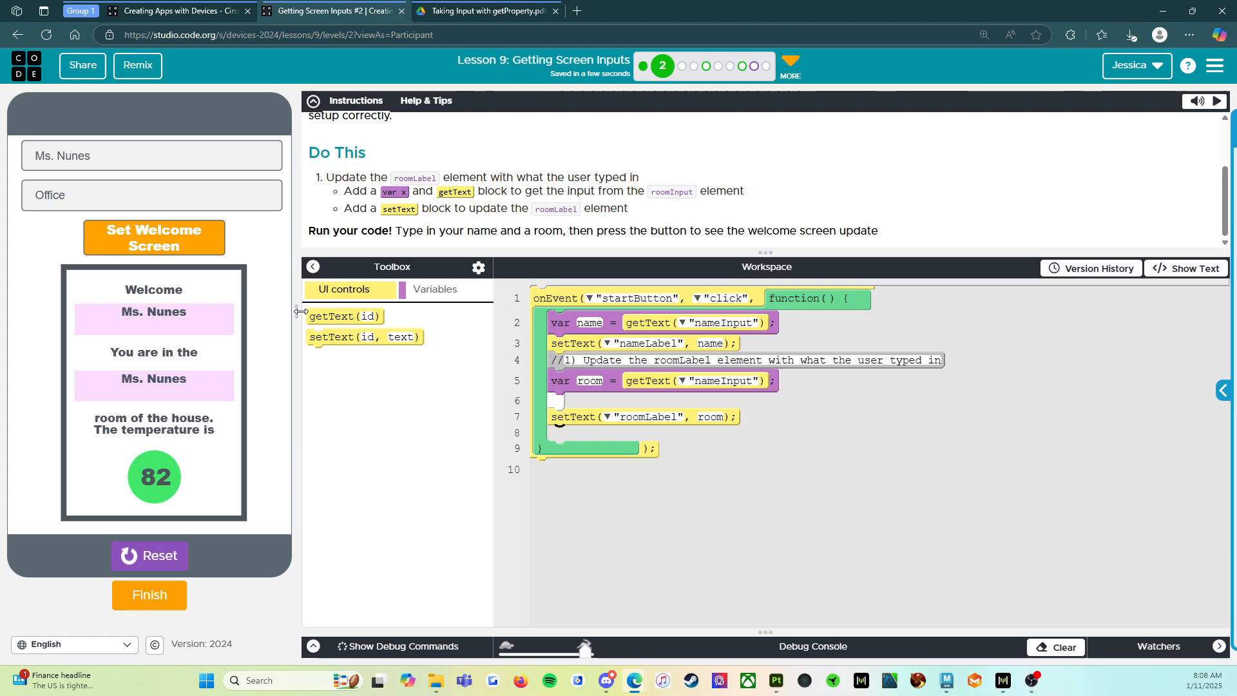
mouse_move(273, 342)
type("Ms")
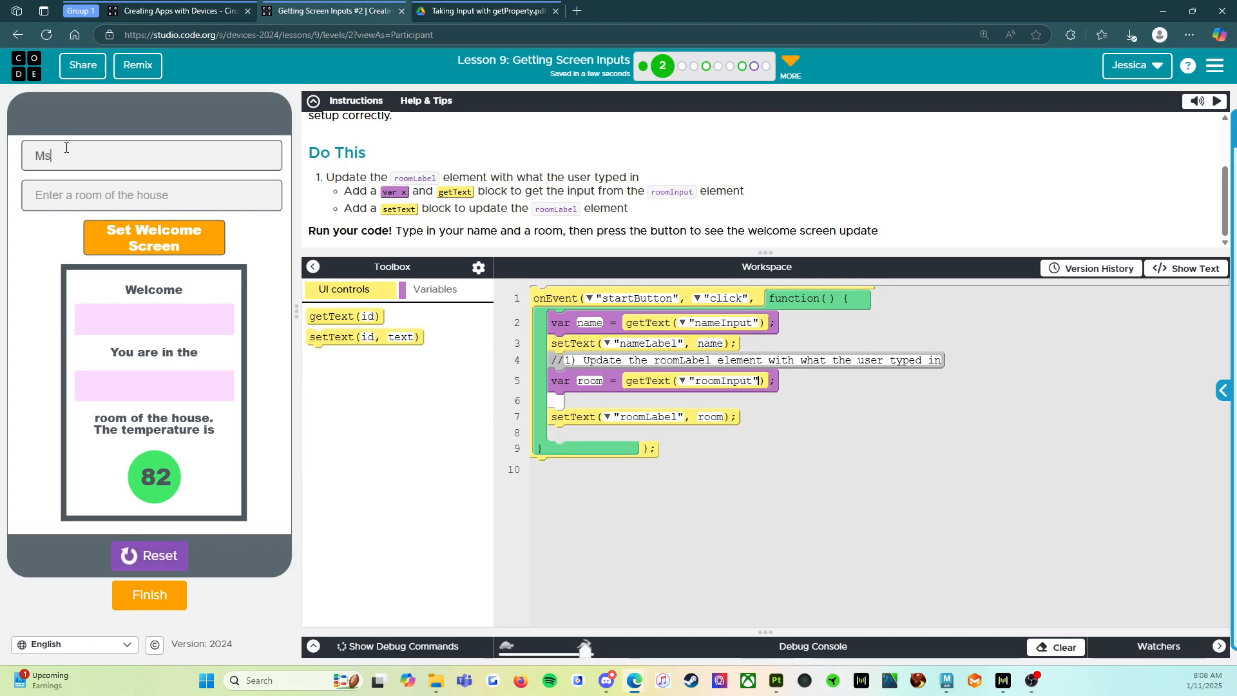
Enter 'offi' as the room, update the welcome screen, and mark the level finished.
type("offi")
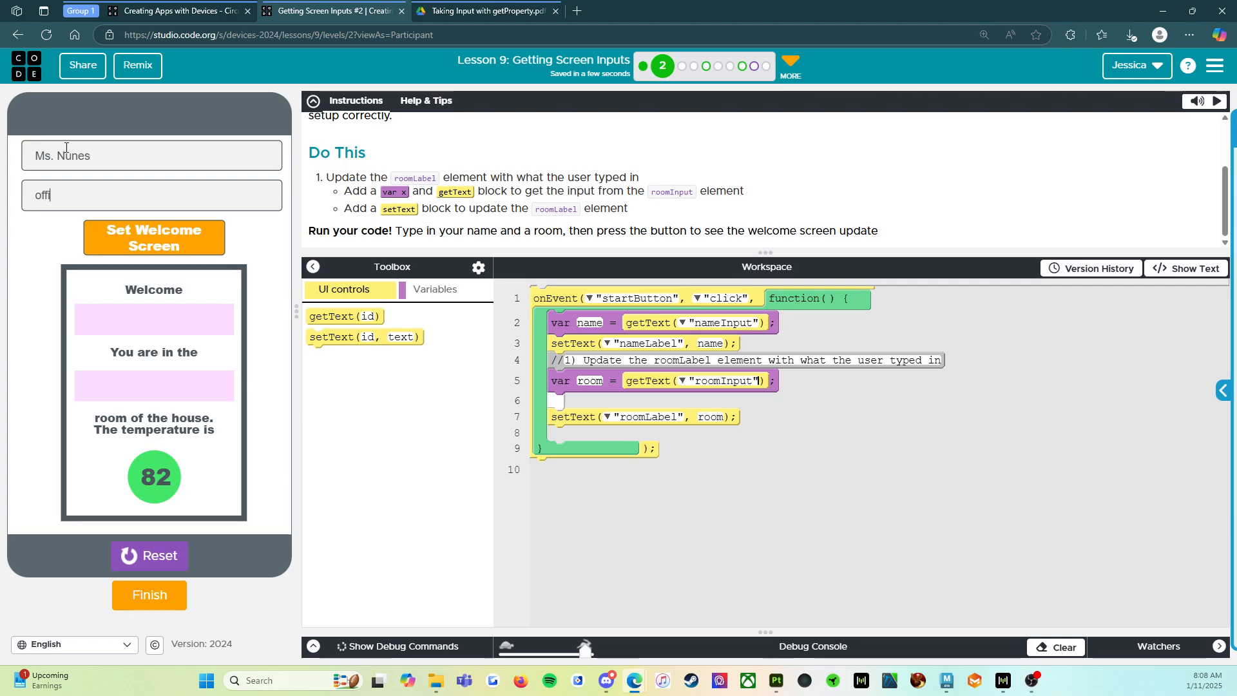
left_click(153, 237)
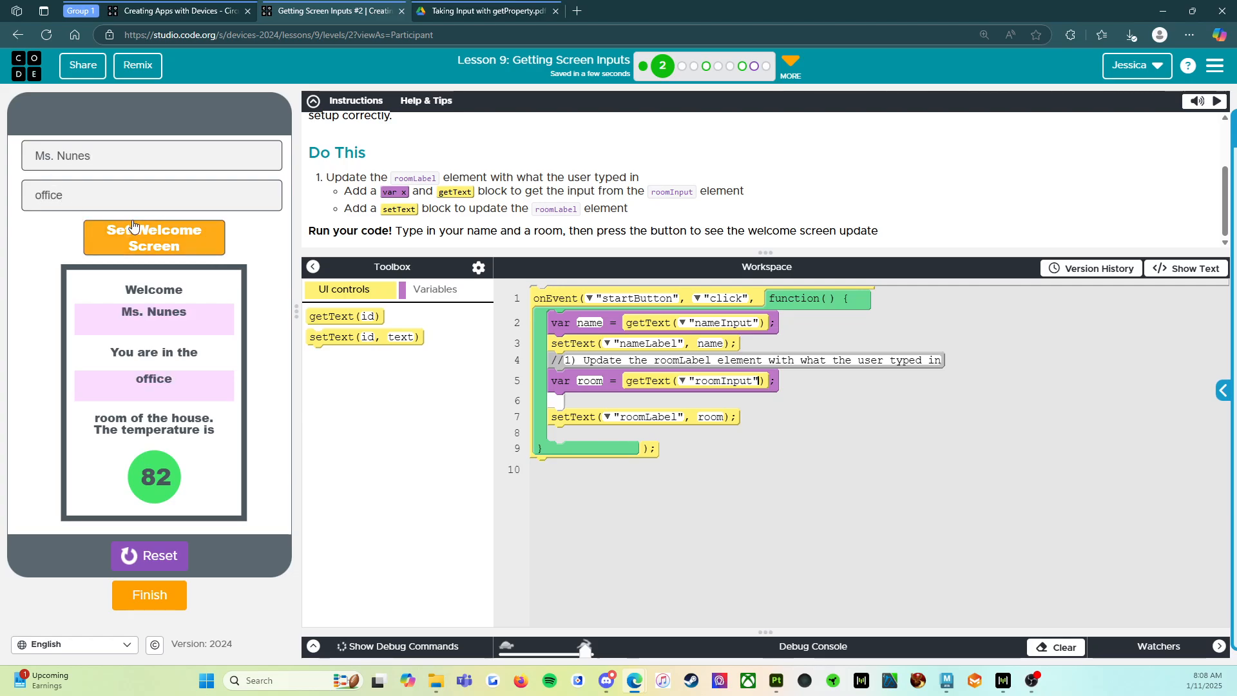
mouse_move(183, 373)
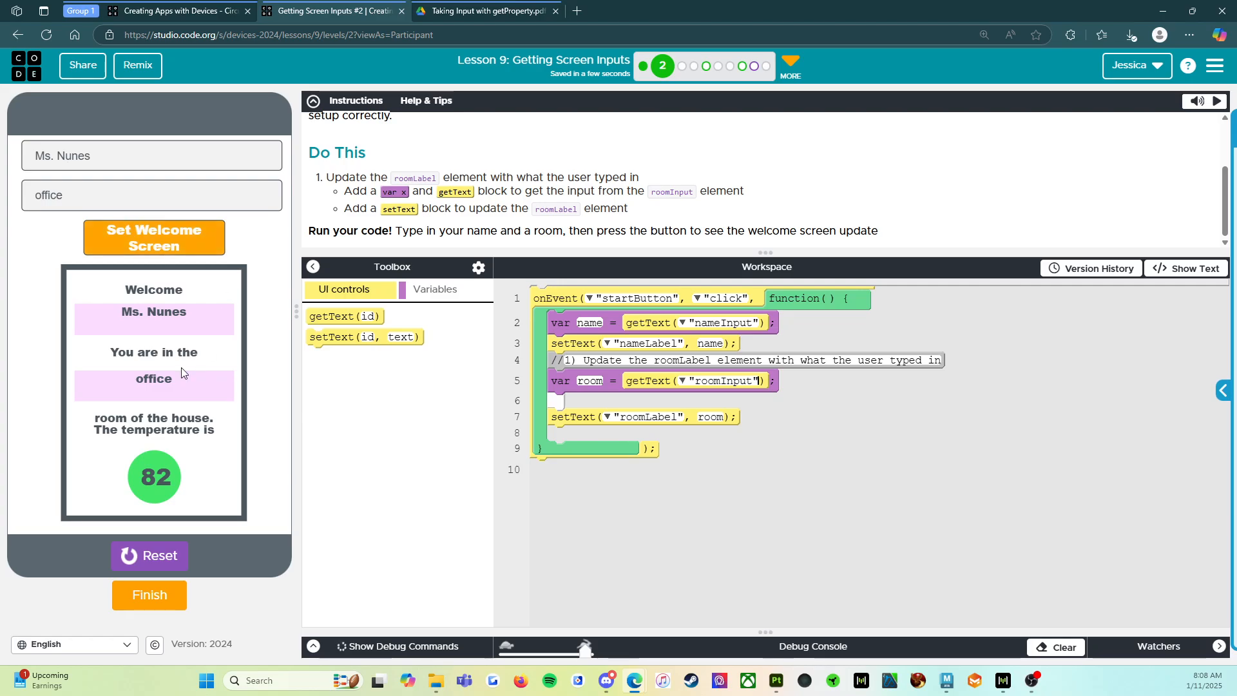
mouse_move(182, 418)
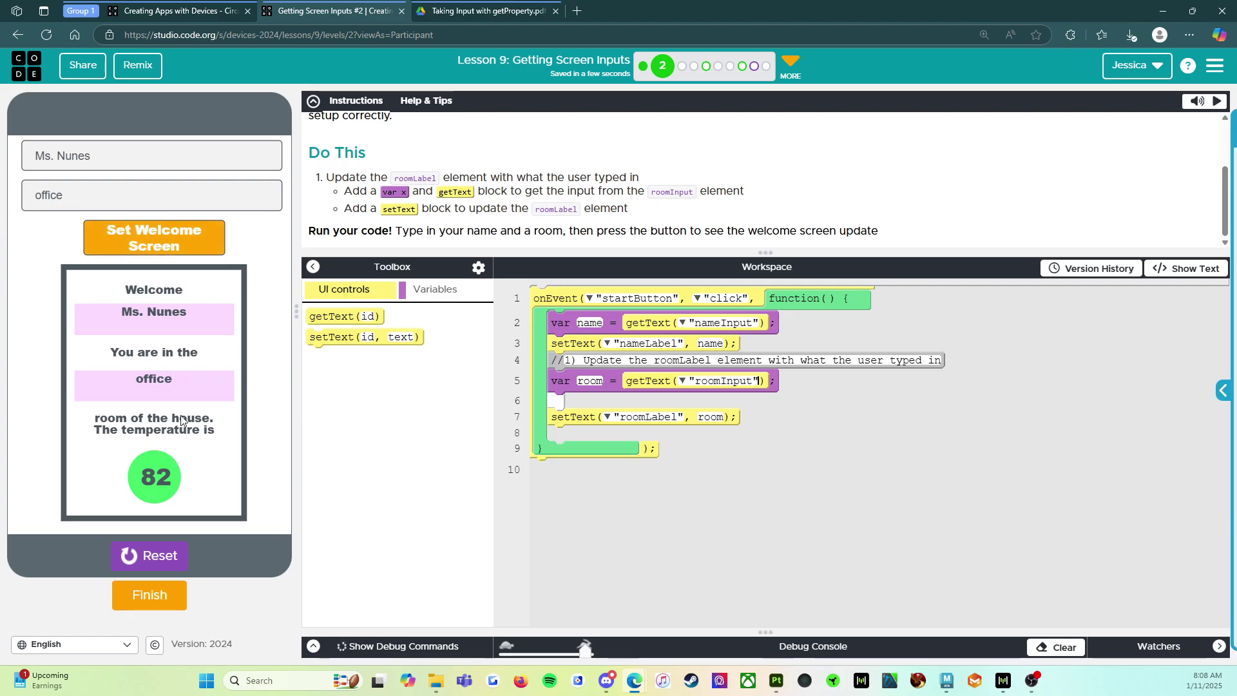
mouse_move(165, 518)
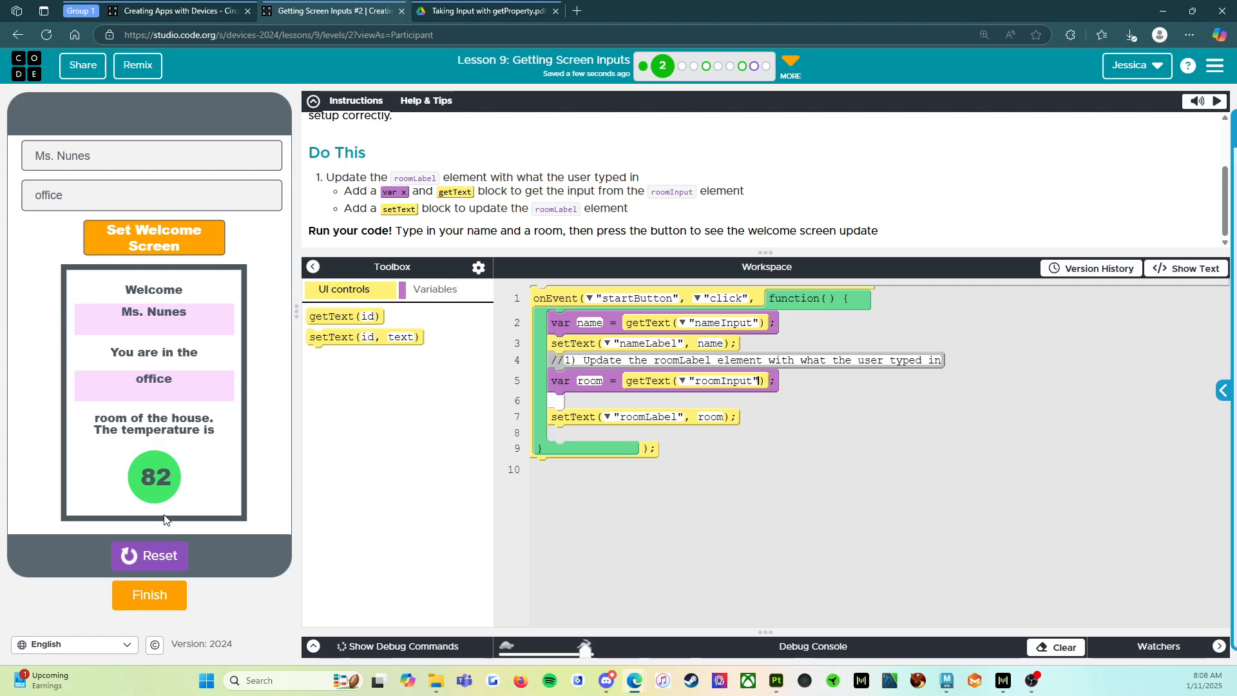
mouse_move(160, 539)
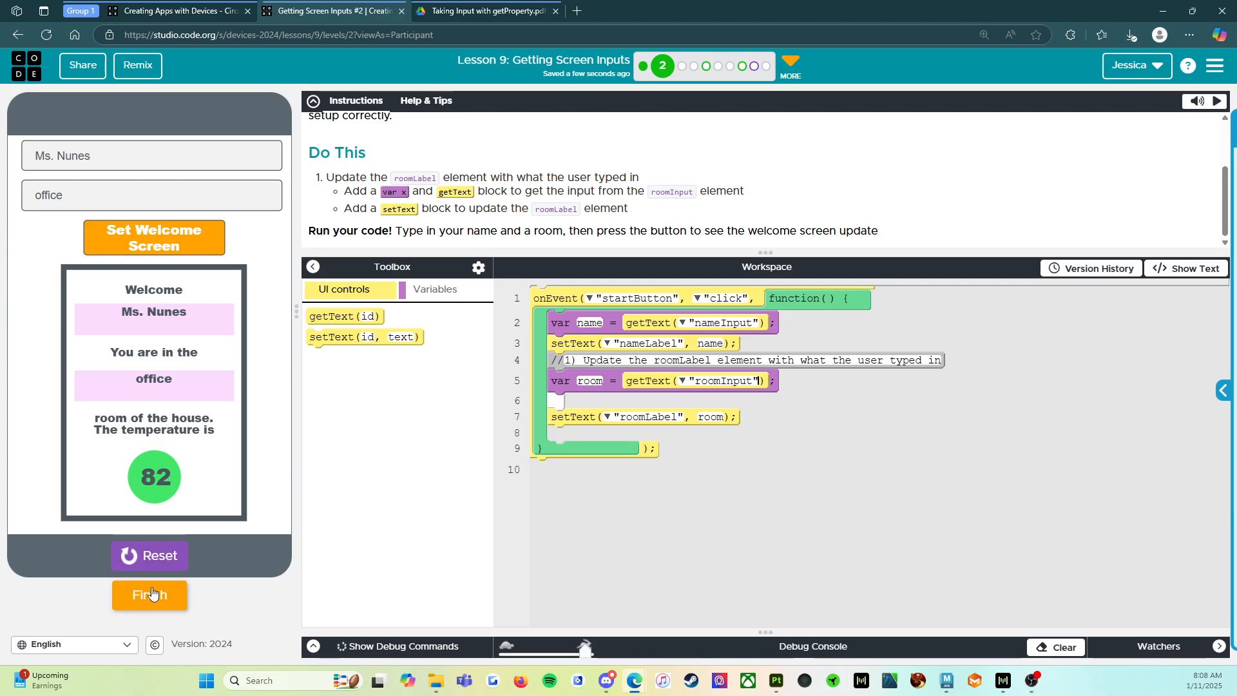
left_click(150, 595)
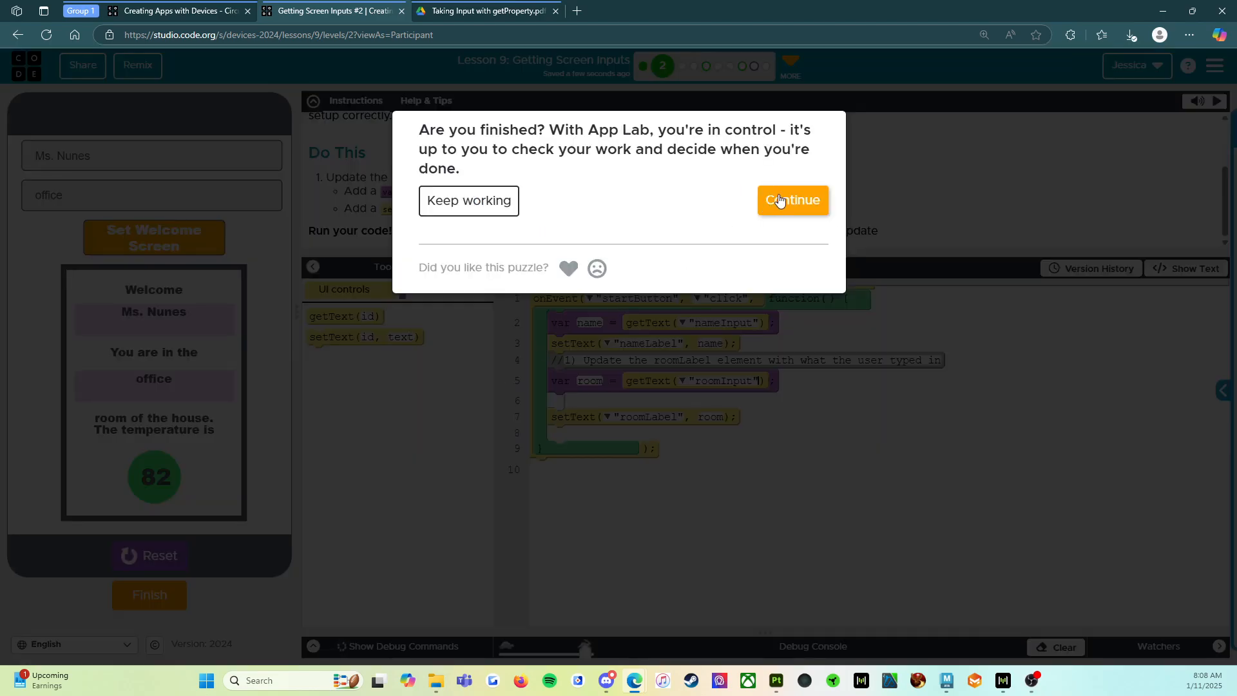